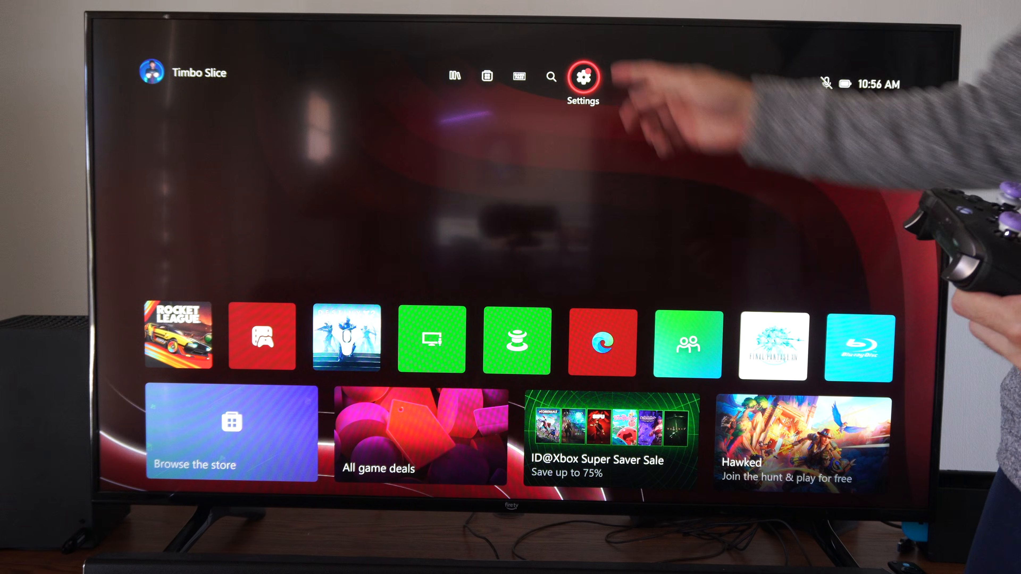
- Reach the TV & display options page under General, showing resolution at 4K UHD
click(582, 76)
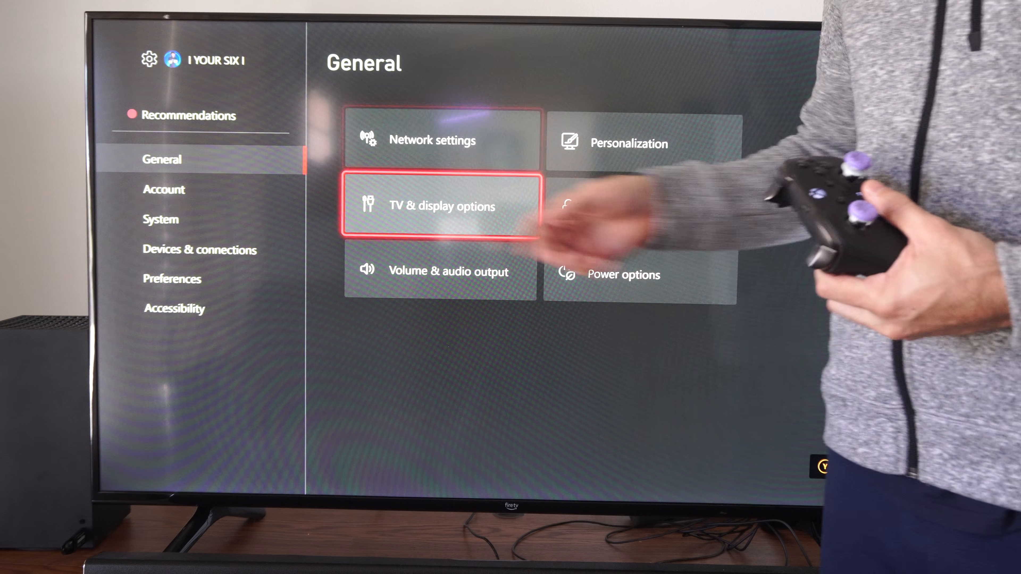
click(441, 205)
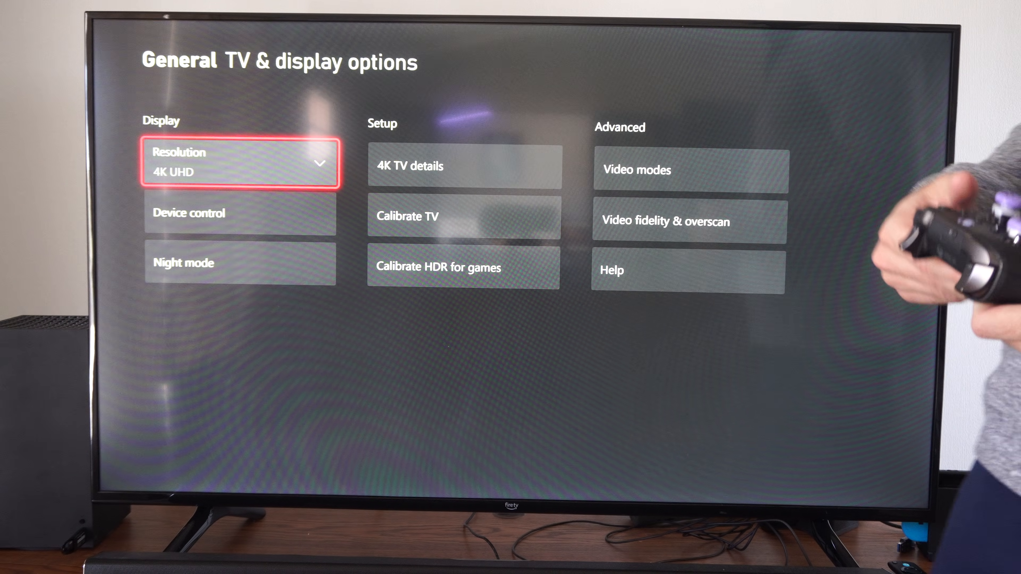